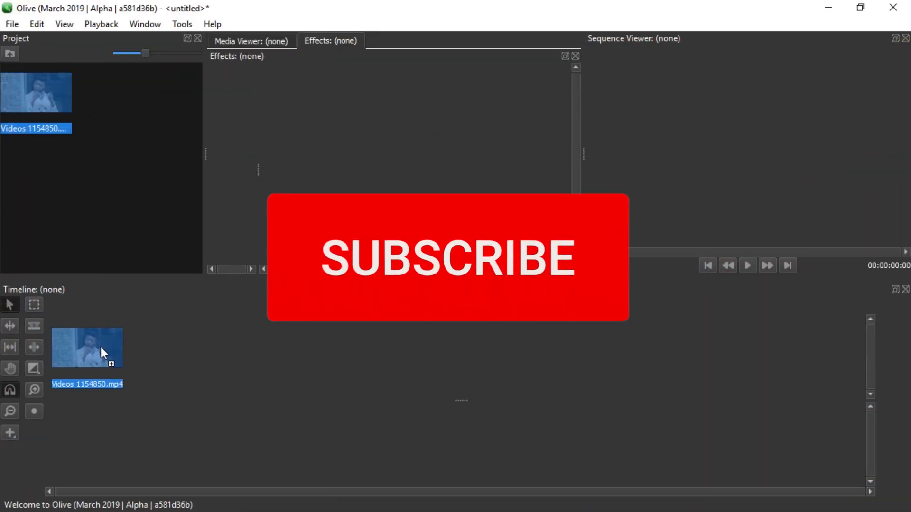
Place the video clip from the Project panel on the timeline, creating Sequence 01
drag(87, 347, 174, 383)
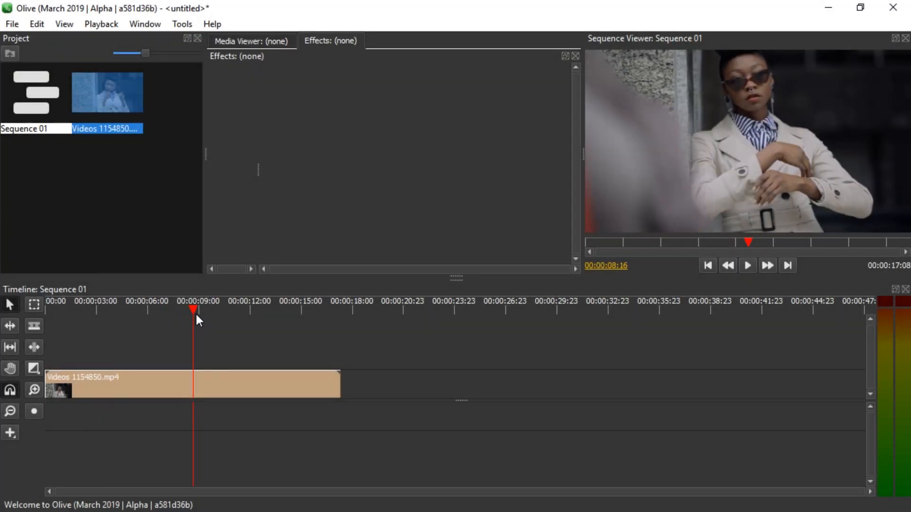
Split at 00:00:13:11 and move the second clip piece to about 00:00:28
click(270, 310)
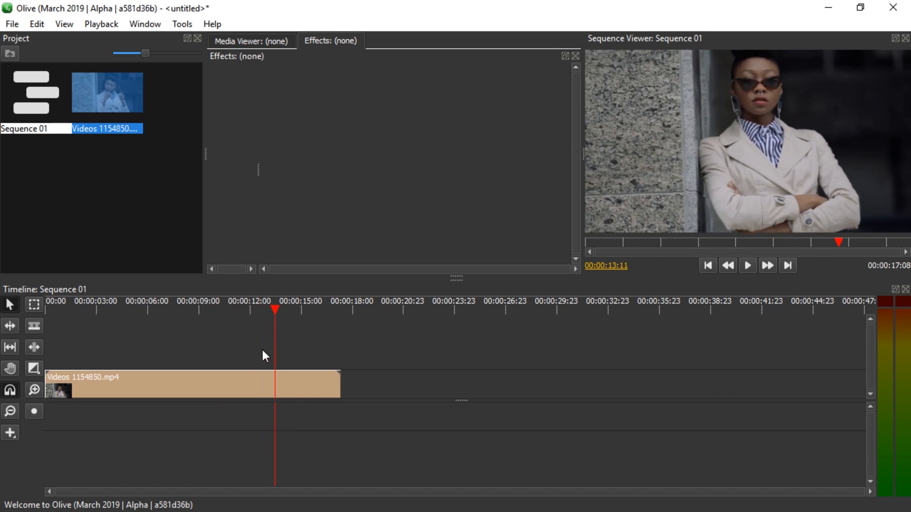
mouse_move(290, 398)
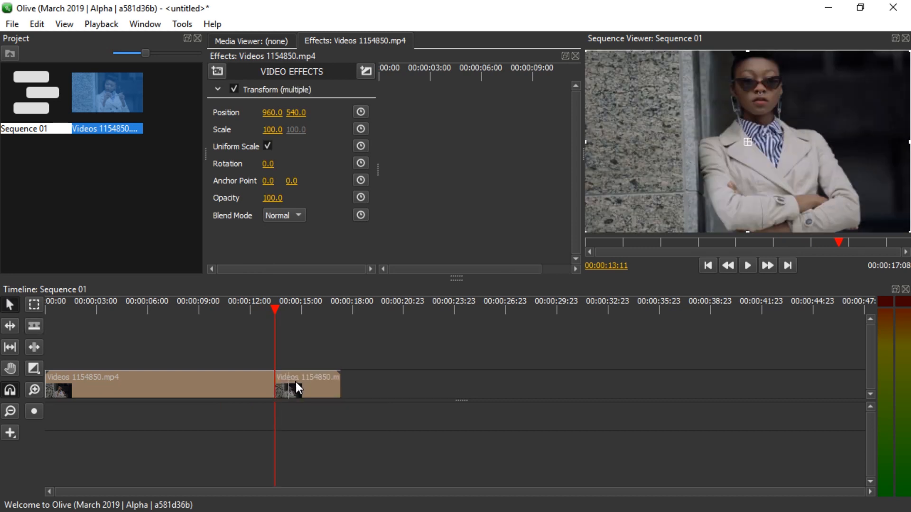
drag(307, 385, 556, 385)
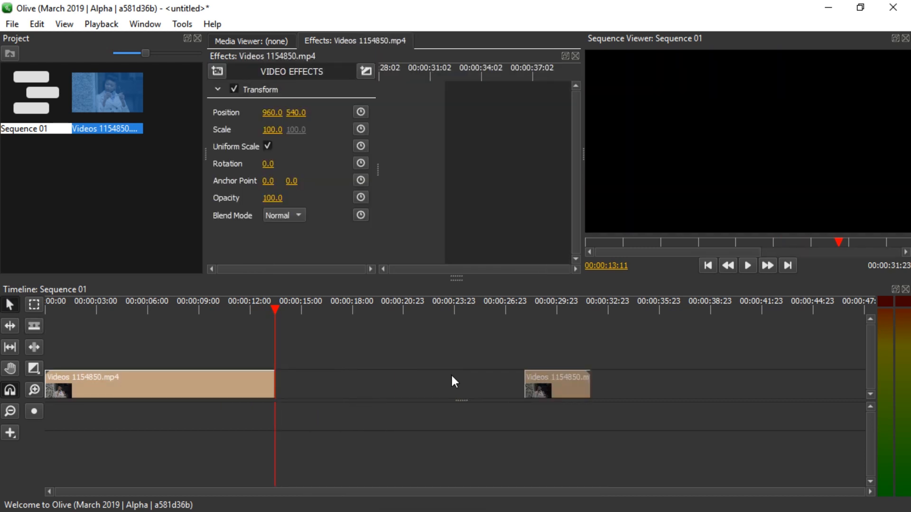
right_click(558, 386)
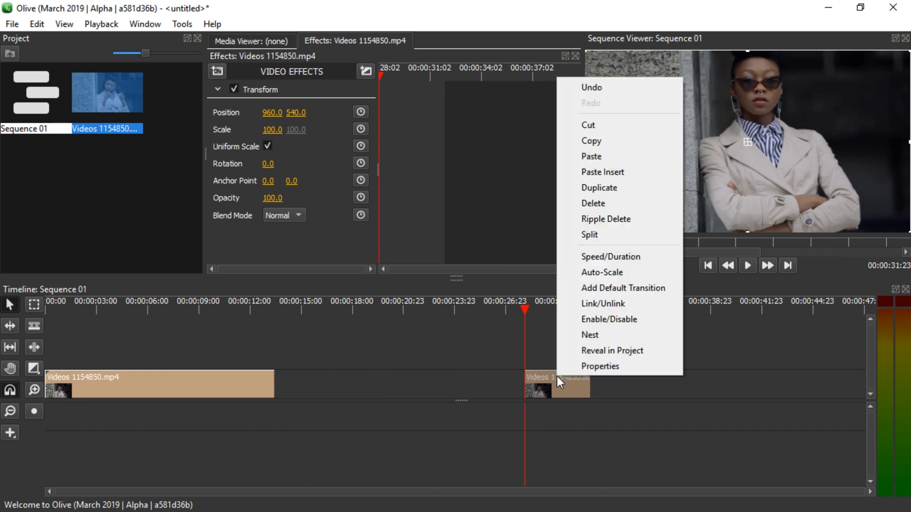
mouse_move(604, 319)
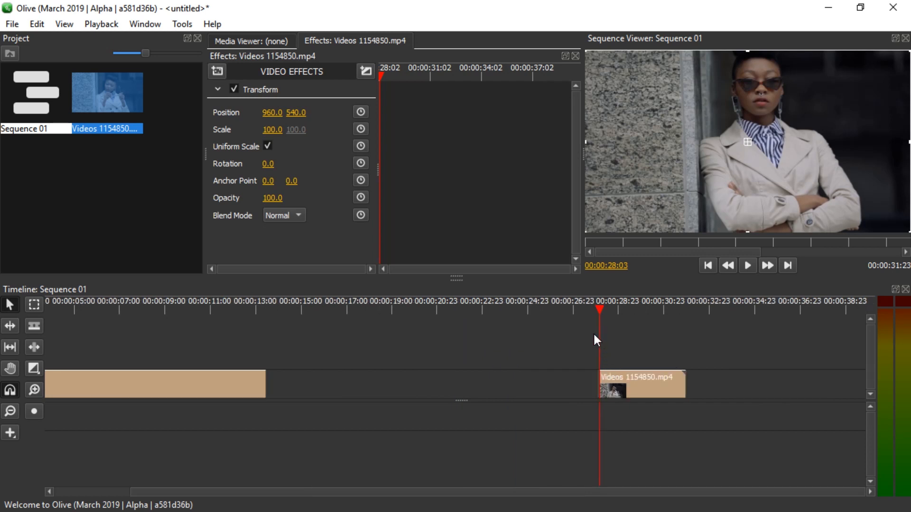
Return the playhead to the 13-second cut and bring up the one-frame piece's actions
click(266, 314)
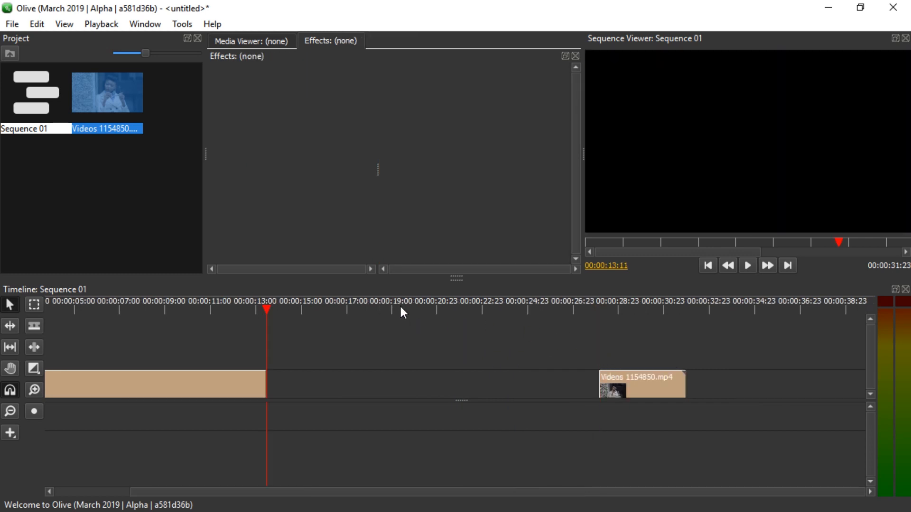
mouse_move(340, 398)
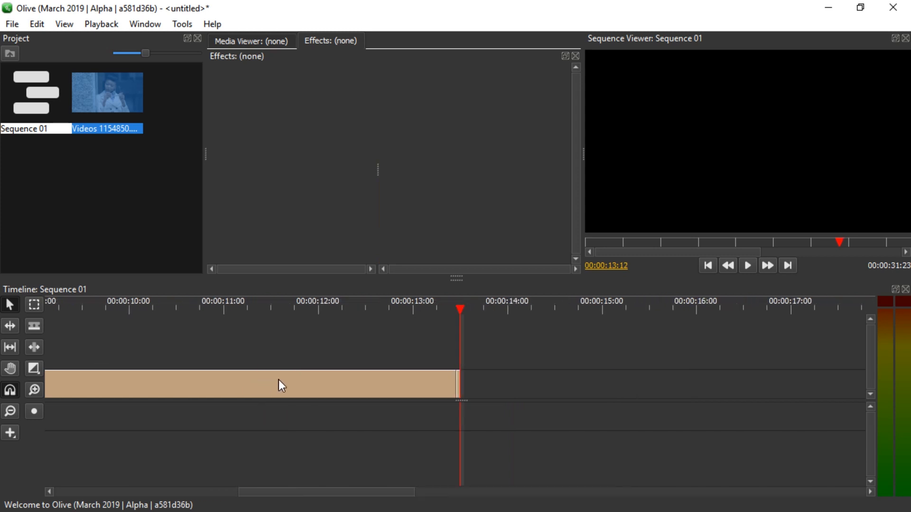
right_click(457, 391)
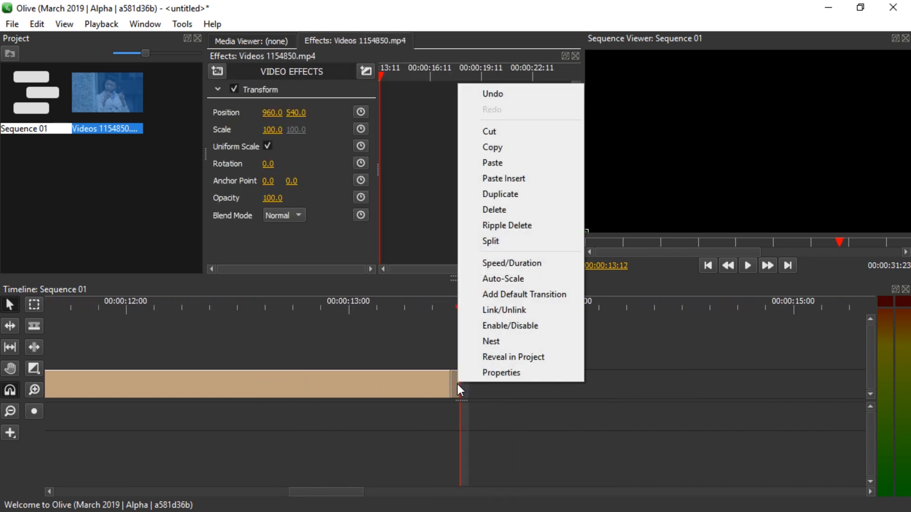
mouse_move(519, 242)
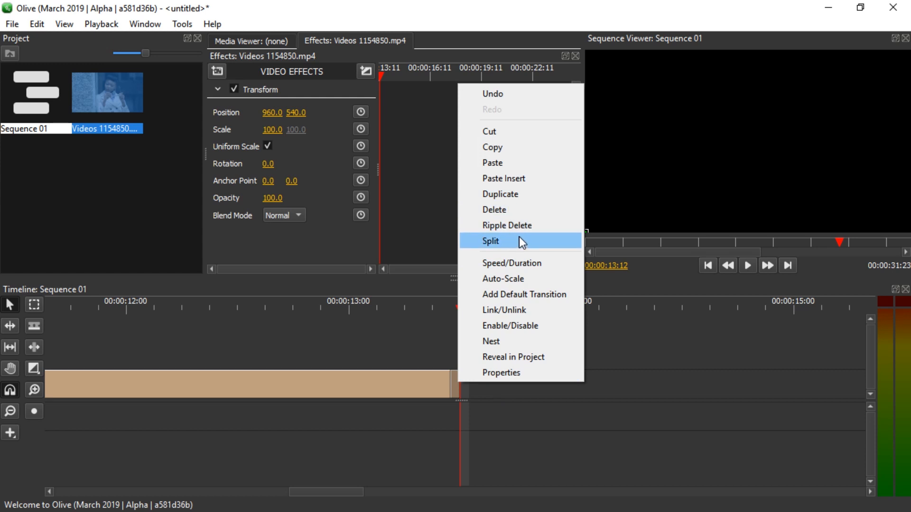
Set the one-frame piece's Speed/Duration to 00:00:05:00 and confirm
click(512, 263)
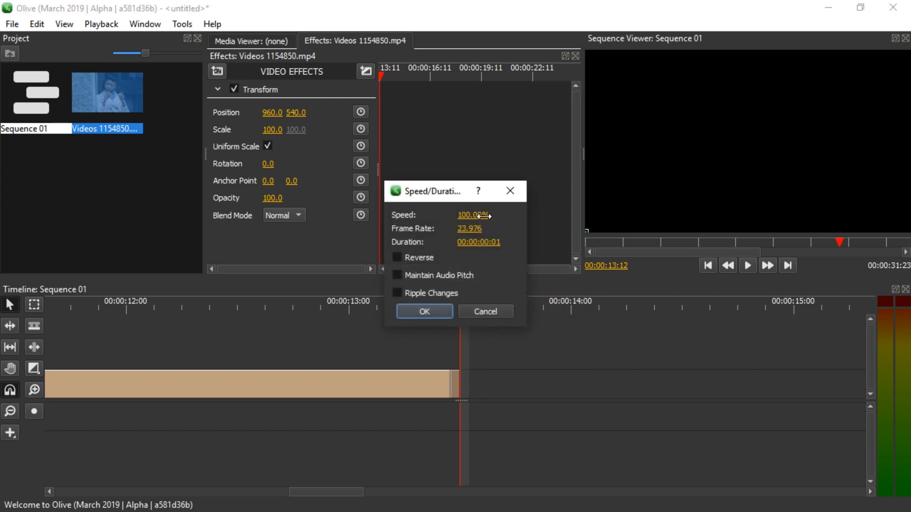
click(479, 242)
text(00:00:05:0)
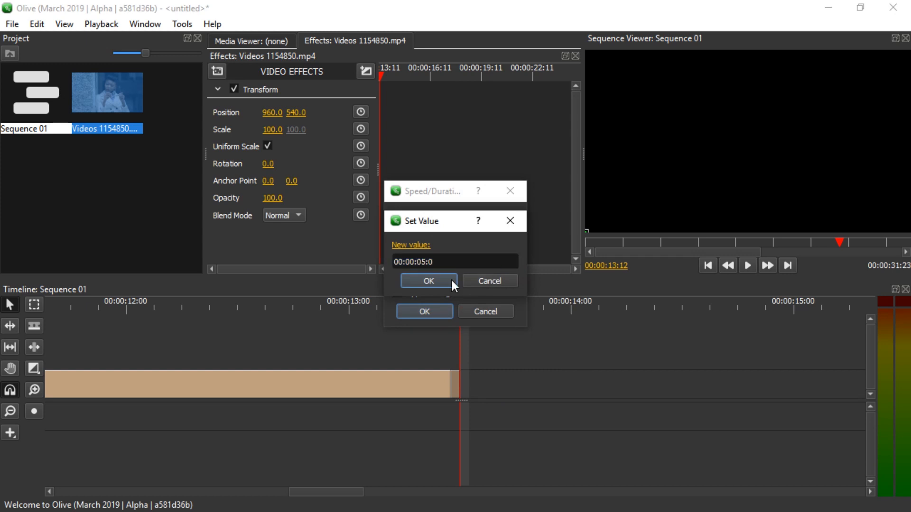
click(428, 280)
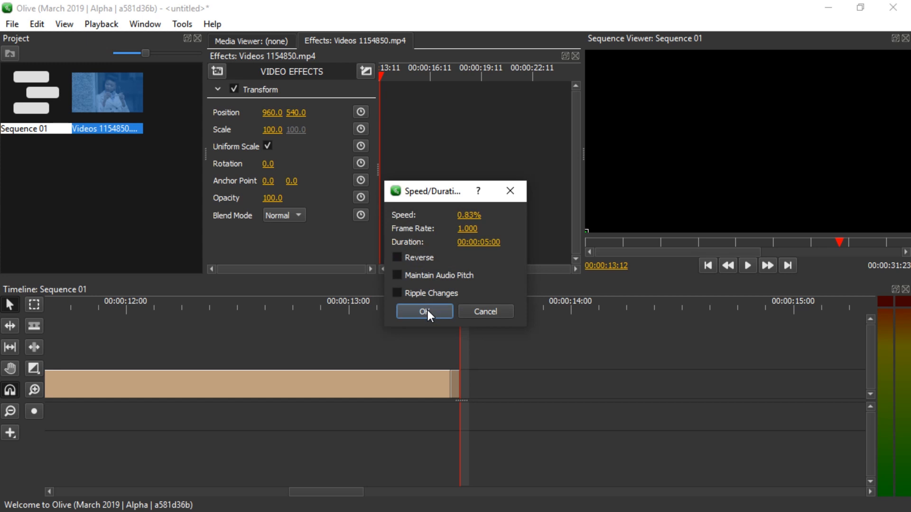
click(424, 312)
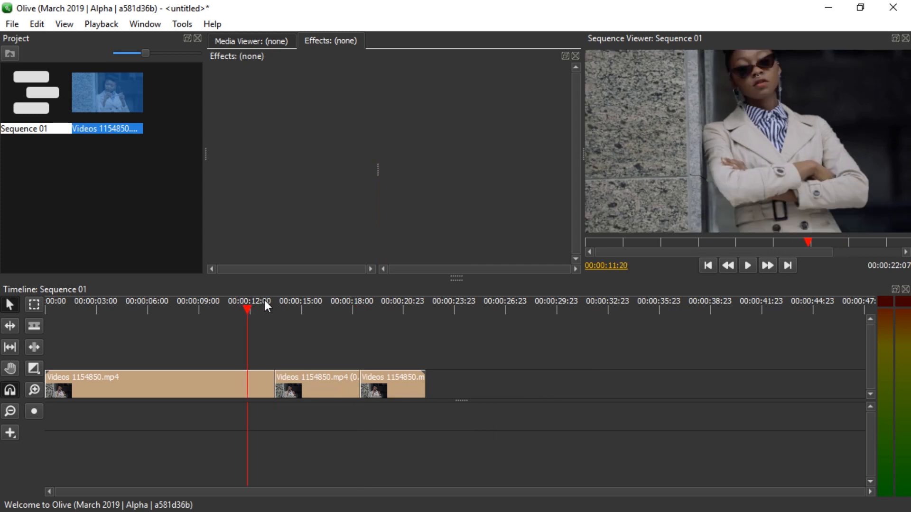
Play back the three pieces and inspect the freeze piece's transform at its start
click(747, 265)
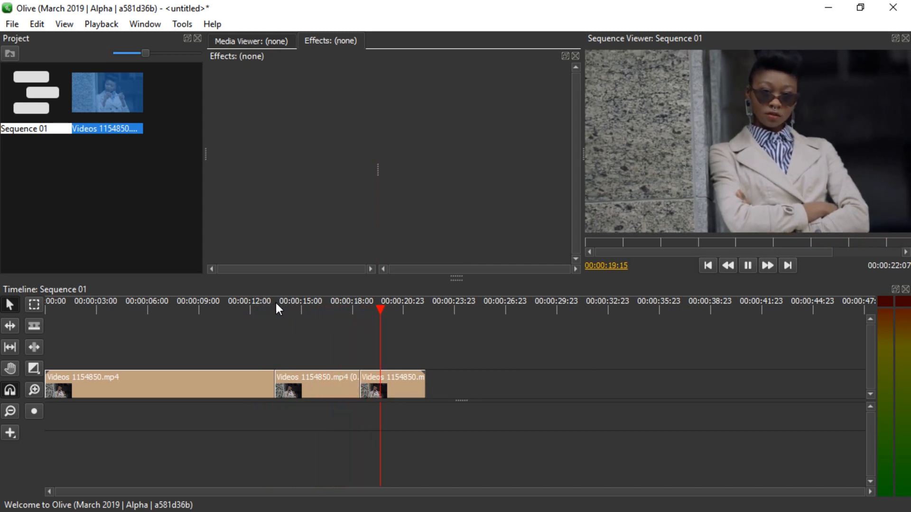
click(312, 383)
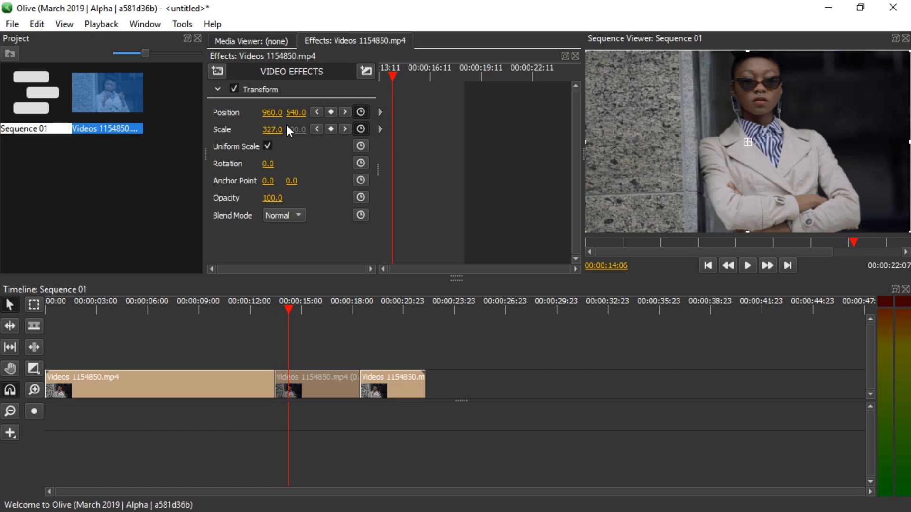
click(275, 311)
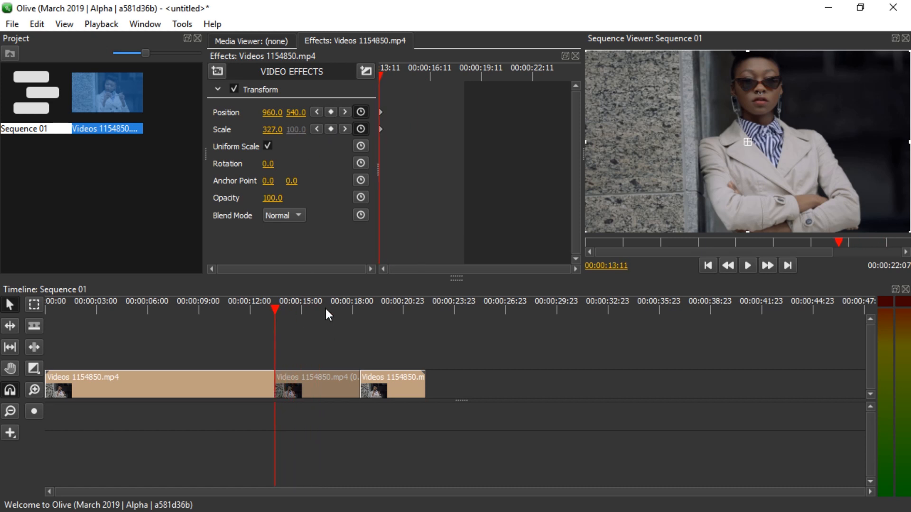
mouse_move(280, 319)
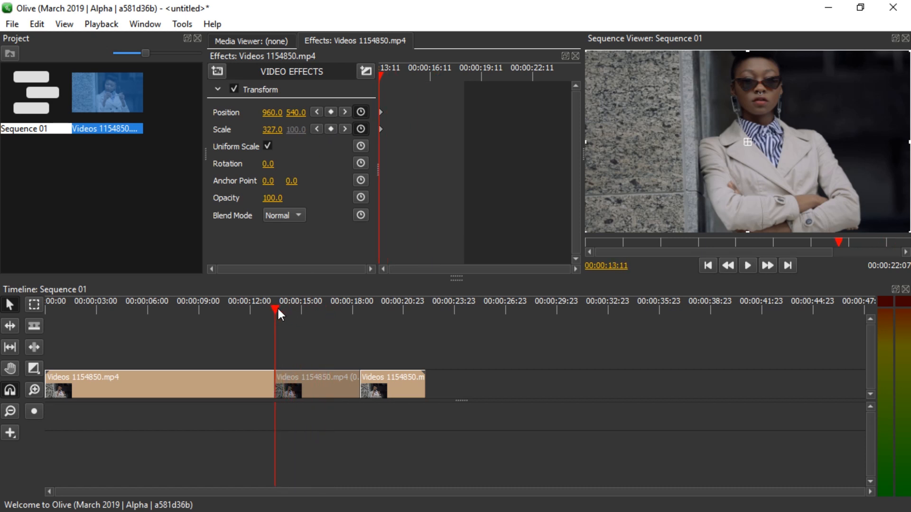
click(748, 265)
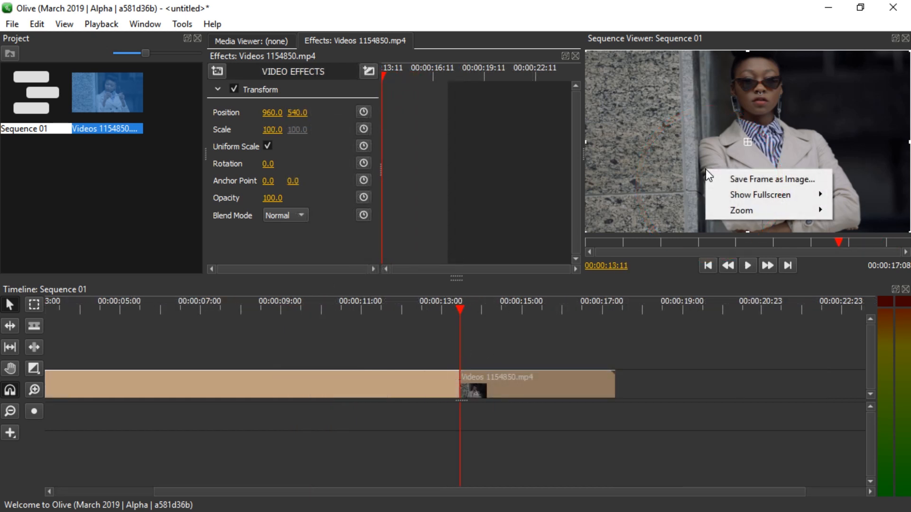
Save the frame at 13 seconds as the image 0frame.png
click(745, 182)
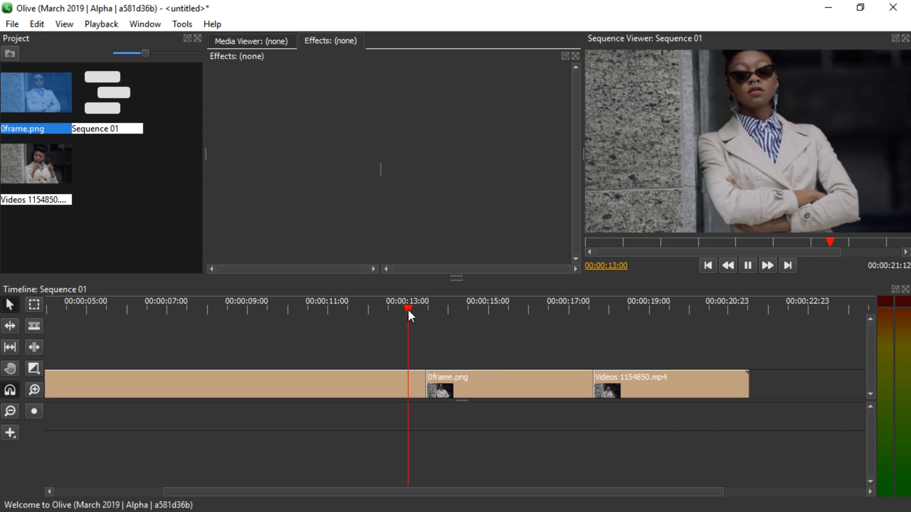
Keyframe 0frame.png's Position and Scale at start and end, then preview the zoom
click(469, 388)
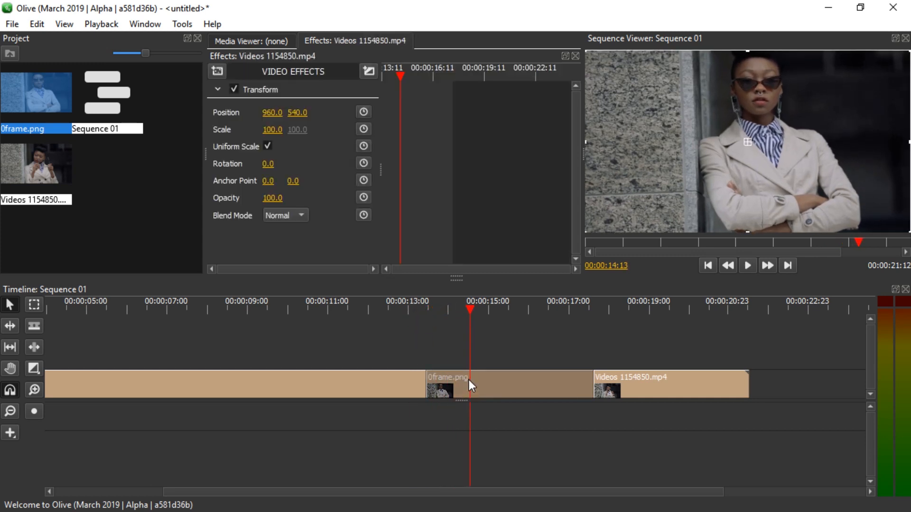
click(426, 312)
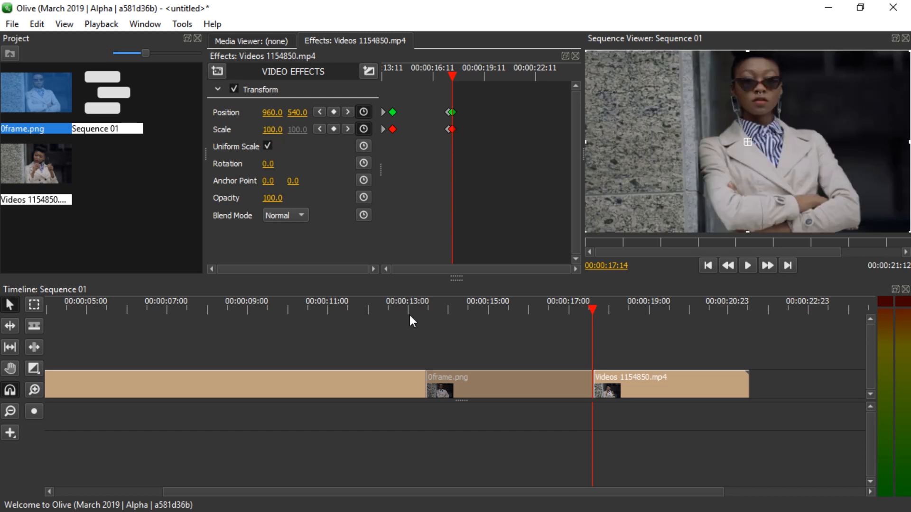
click(748, 265)
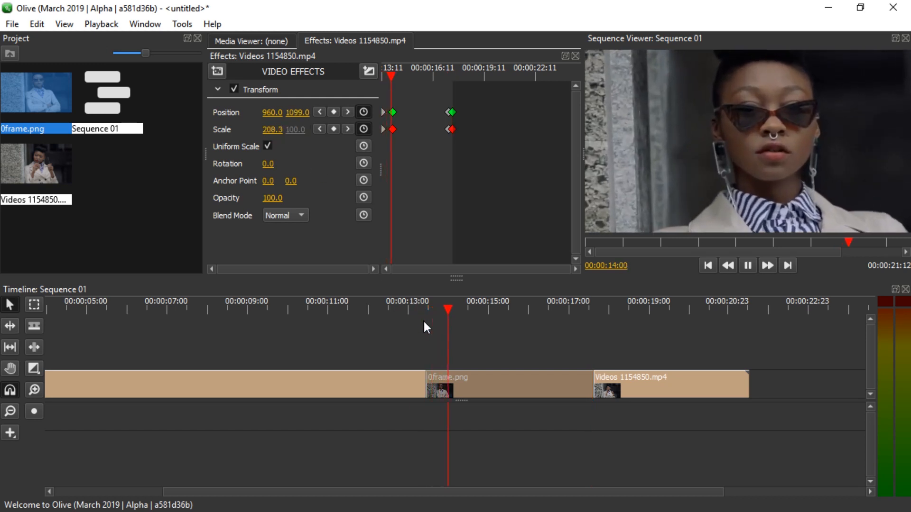